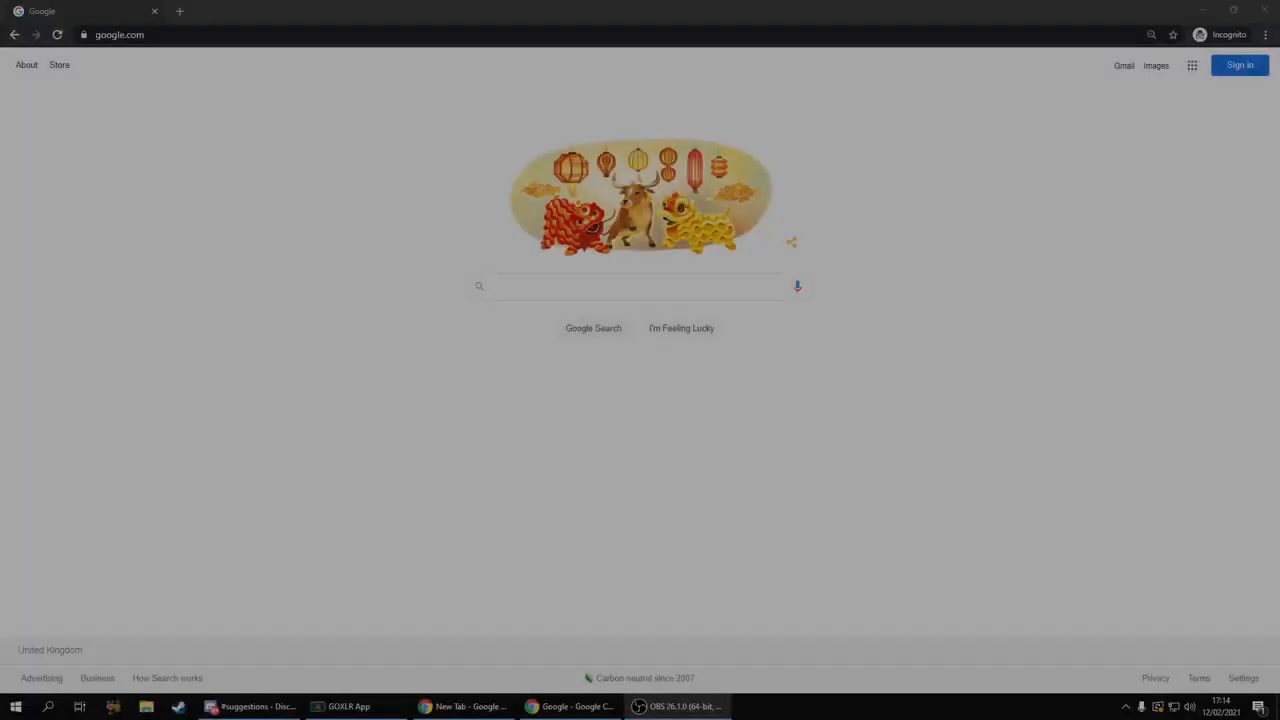
Search Google for 'scp containment breach' to get the game's results
text(scp containment breach)
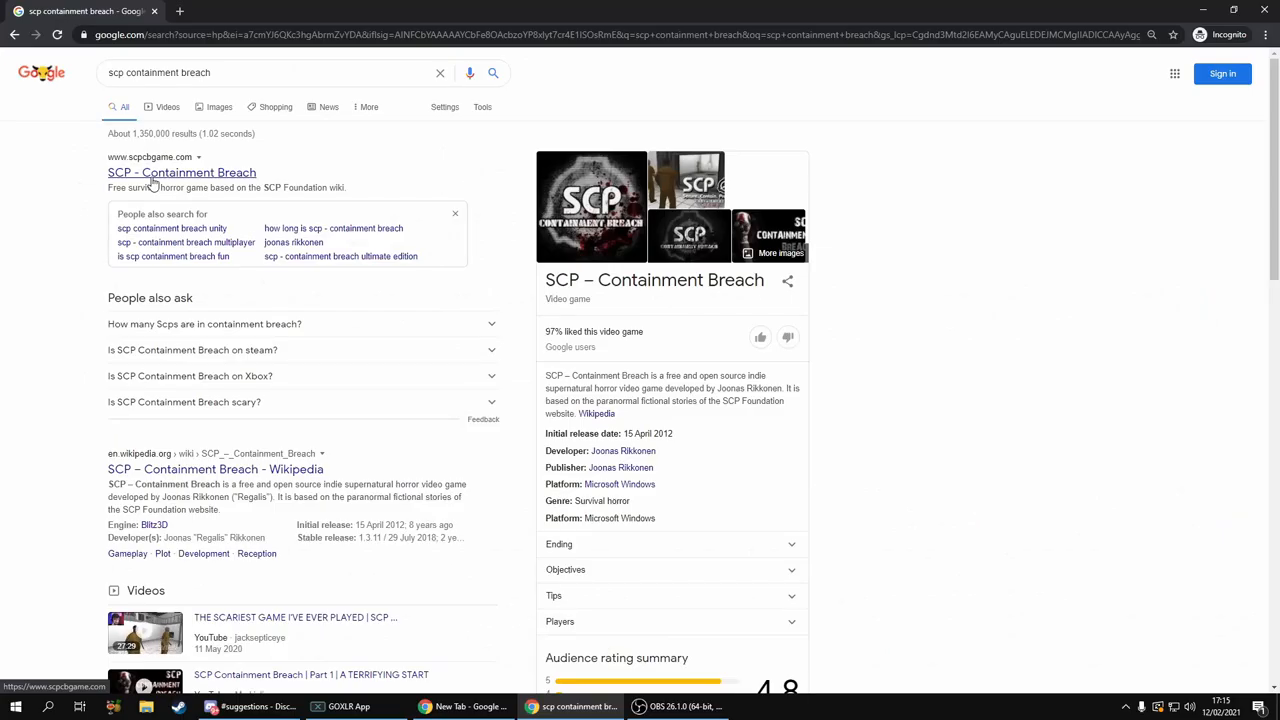
Go to scpcbgame.com from the results and reach the v1.3.11 download mirror links
click(180, 172)
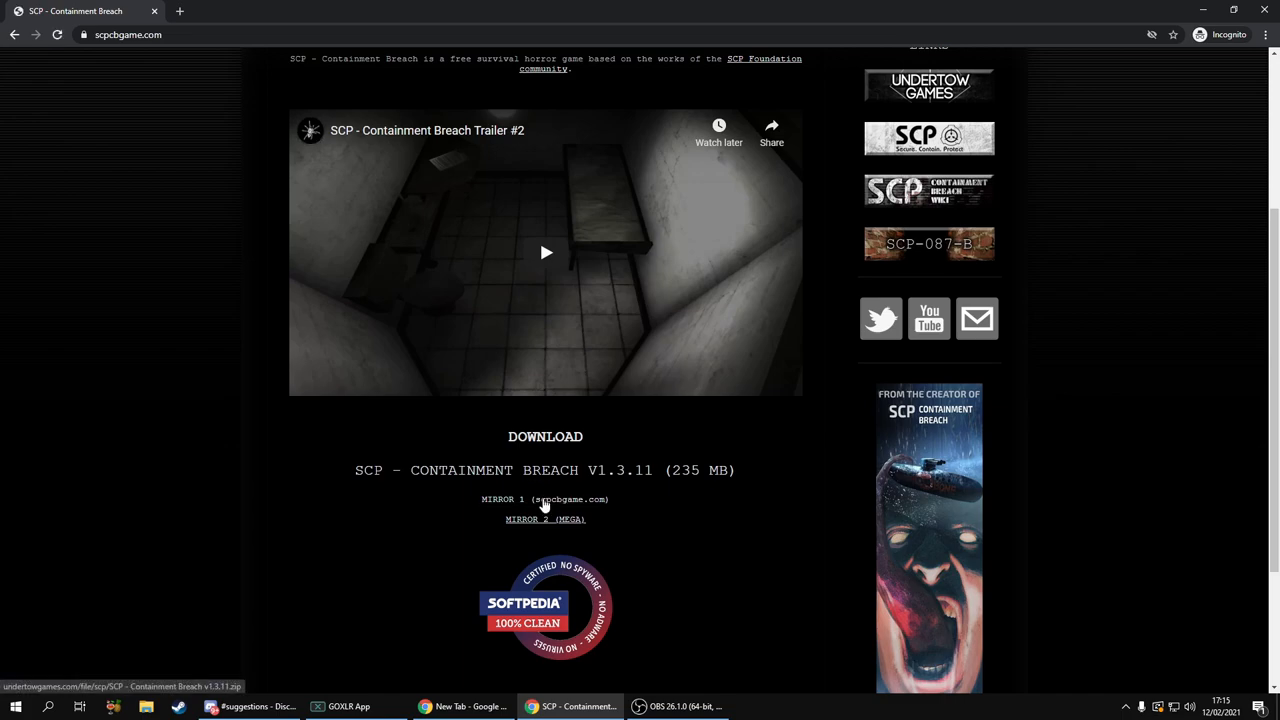
right_click(544, 500)
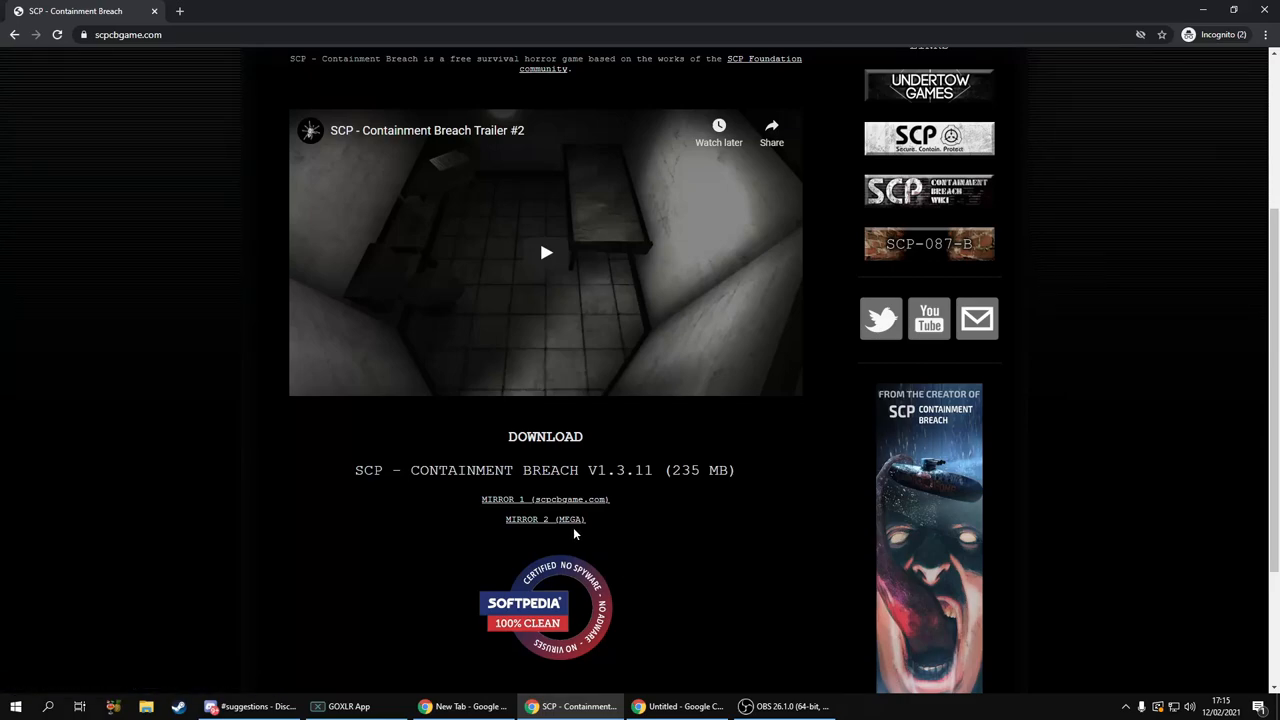
mouse_move(540, 520)
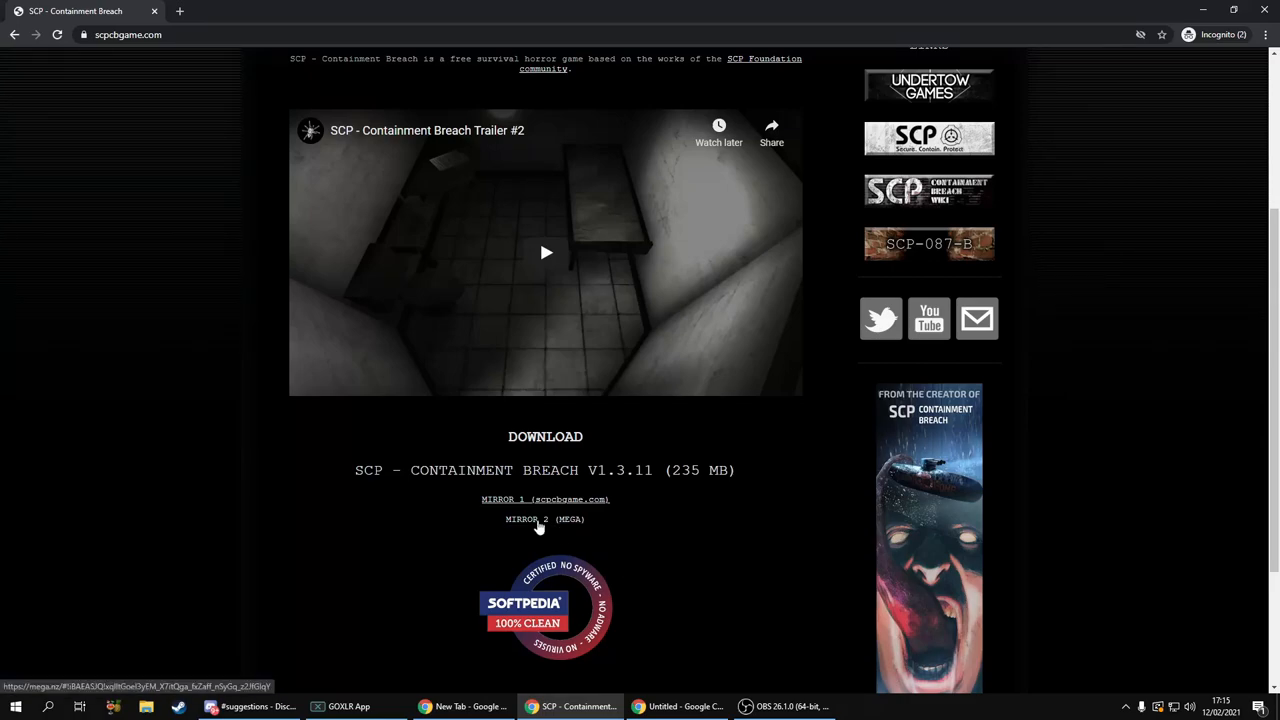
Download the v1.3.11 zip via MIRROR 2 (MEGA), allowing the site to store files on the device
click(544, 520)
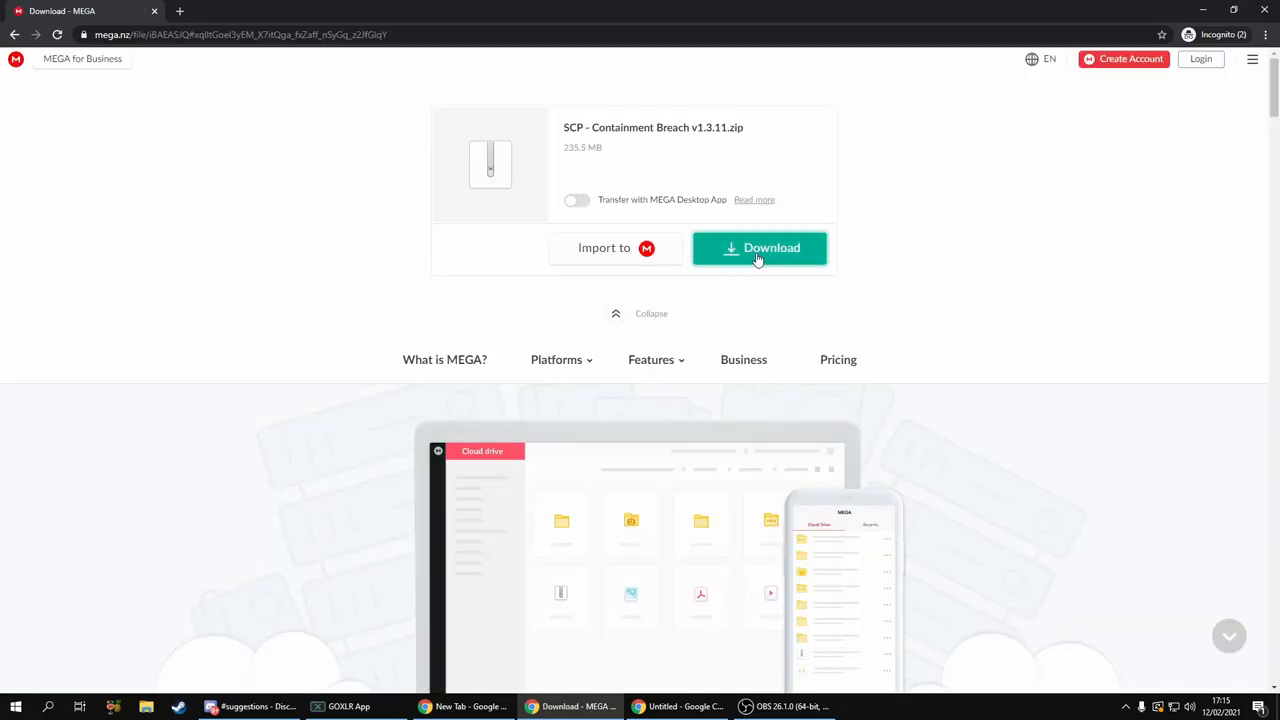
click(760, 248)
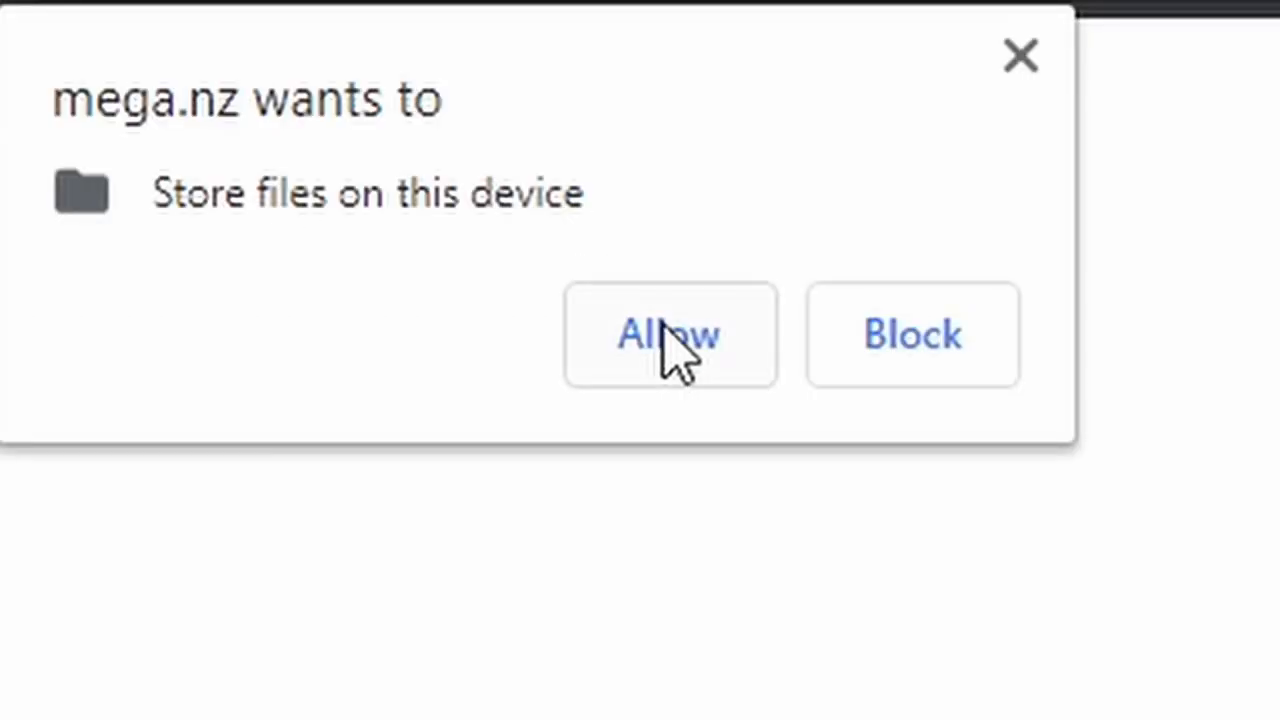
click(670, 336)
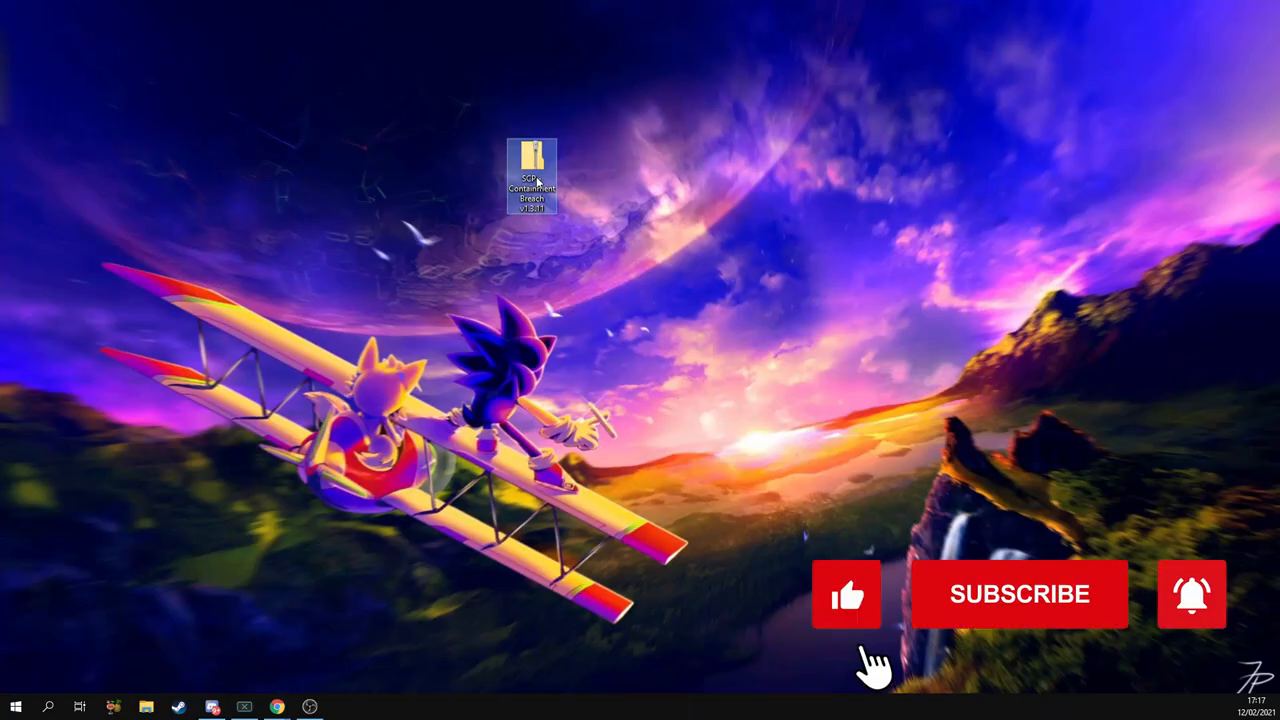
mouse_move(1044, 620)
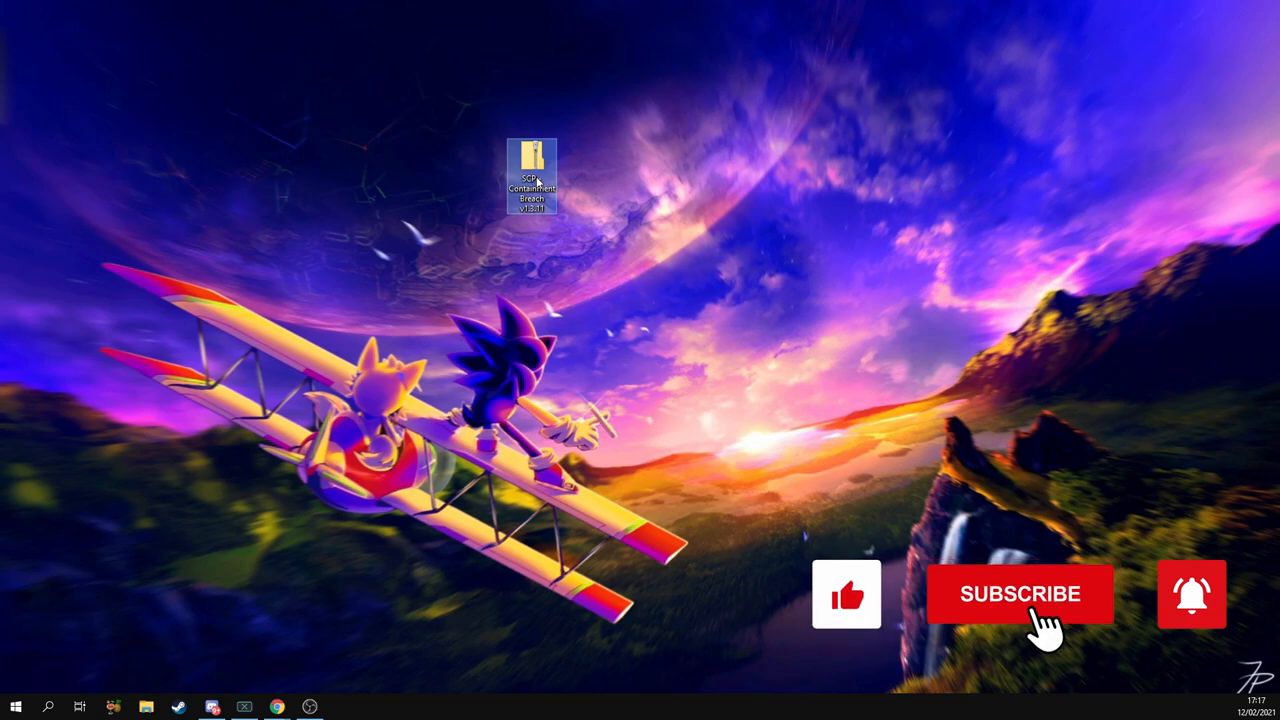
Extract All from the desktop zip into an SCP - Containment Breach v1.3.11 folder
right_click(540, 170)
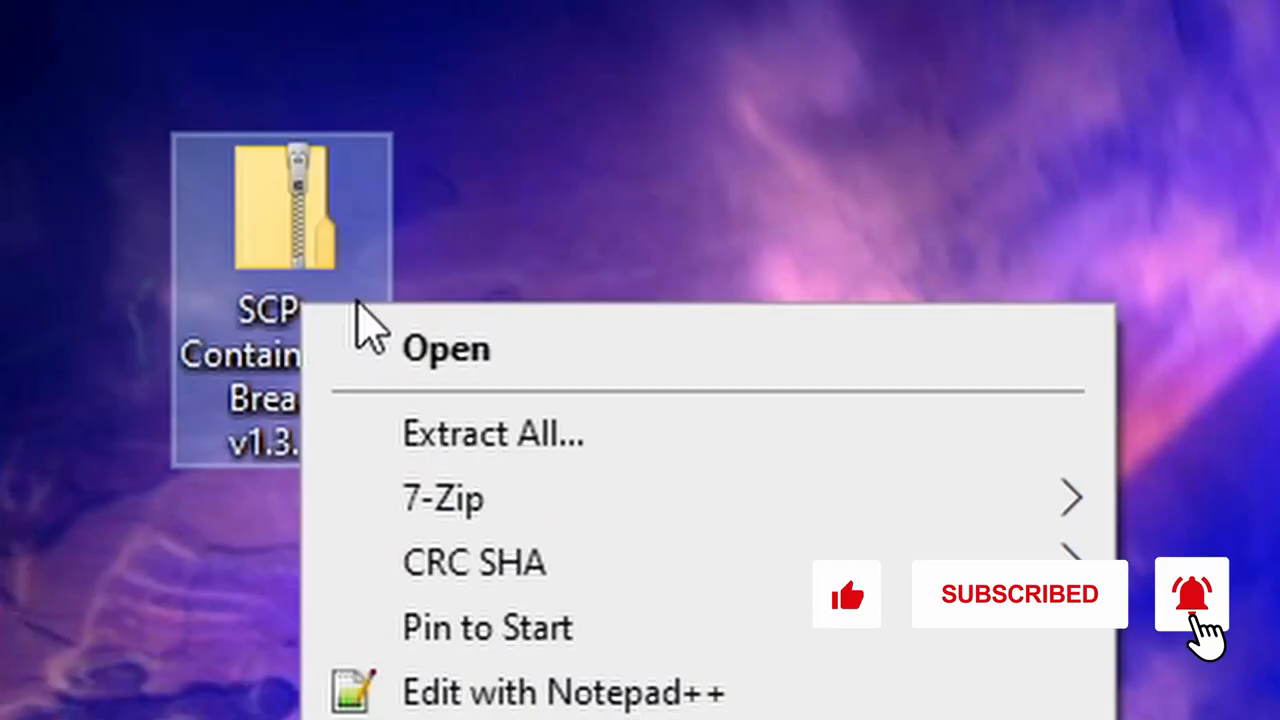
click(492, 436)
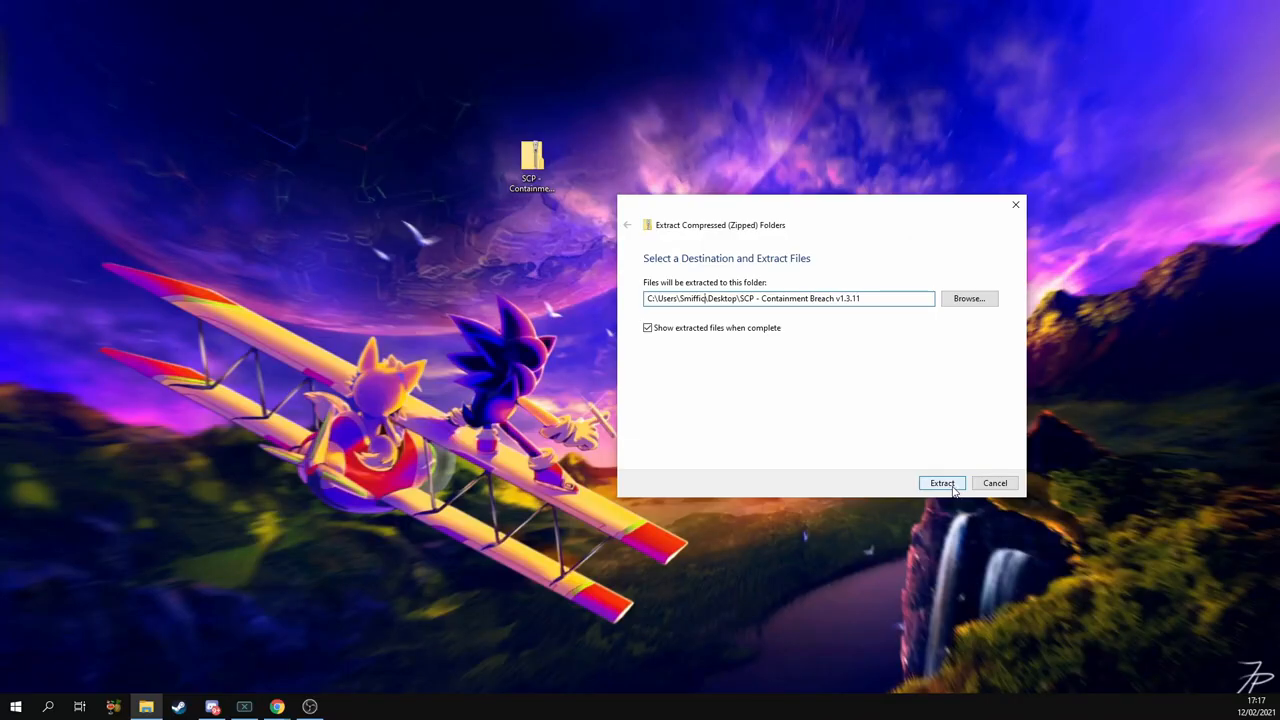
click(940, 482)
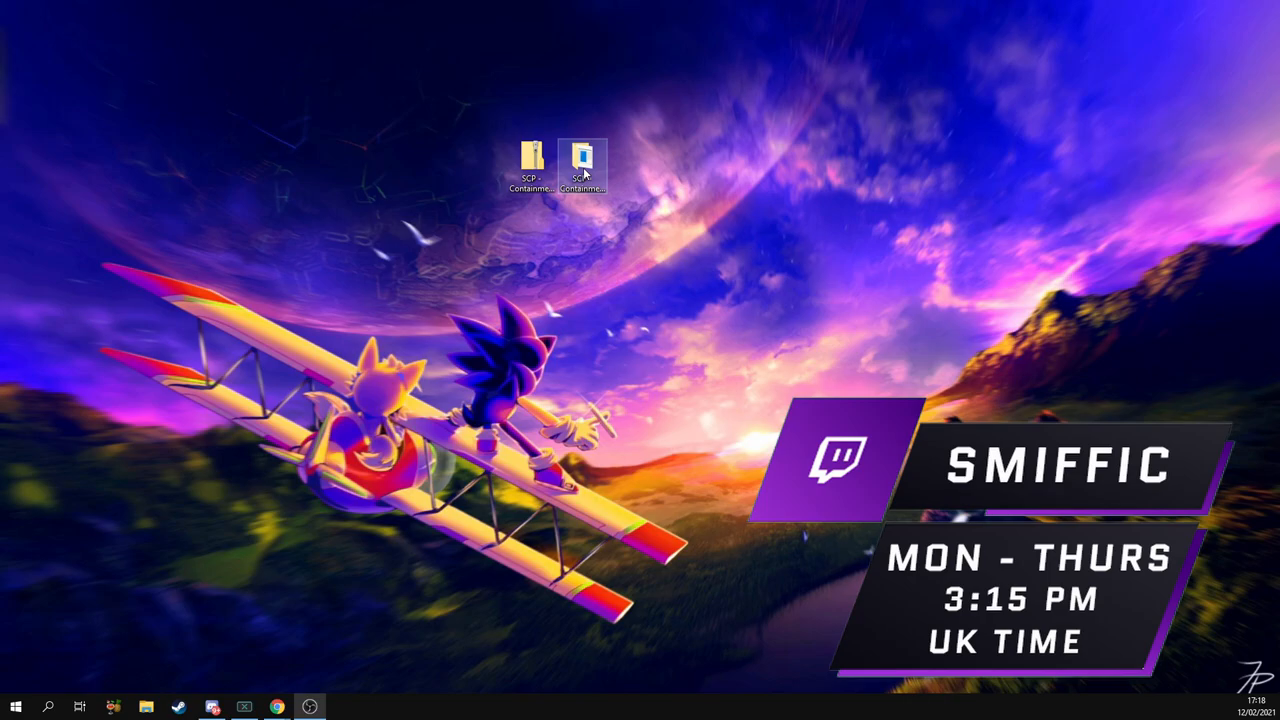
Enter the extracted v1.3.11 folder and bring up the context menu for the game application
double_click(584, 160)
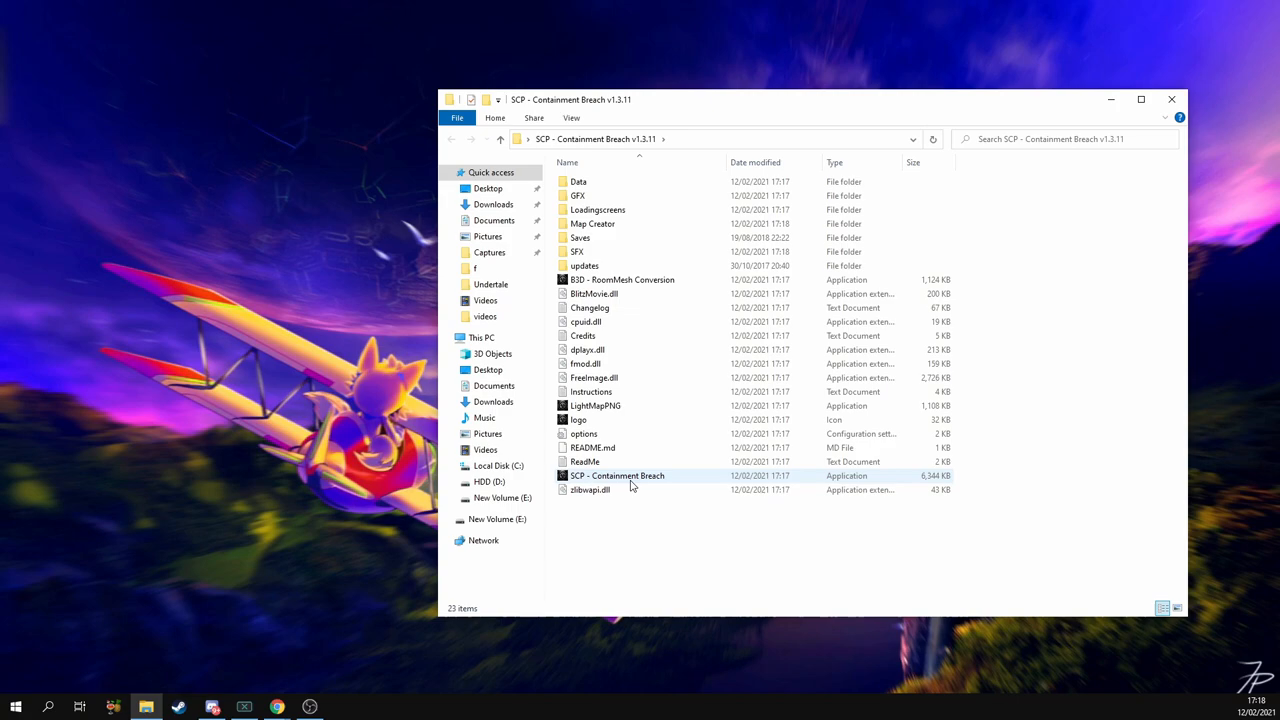
right_click(616, 476)
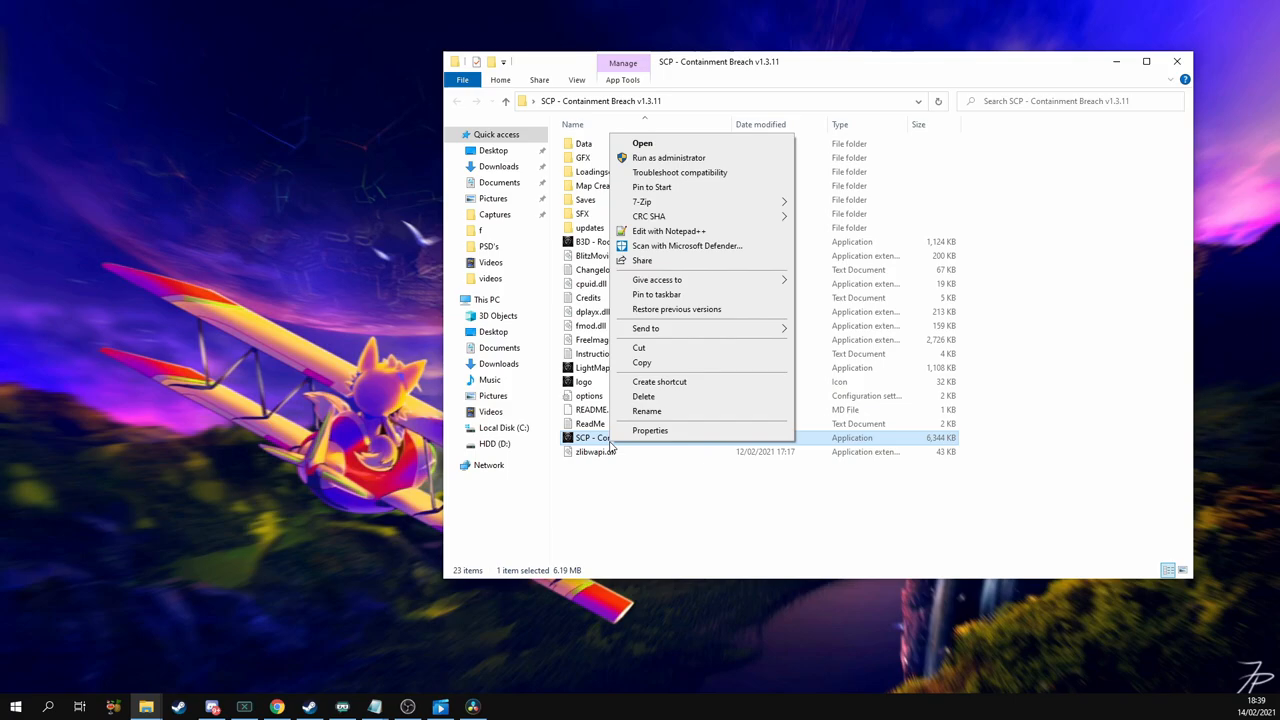
In Properties > Compatibility, tick 'Run this program as an administrator' and confirm
click(648, 430)
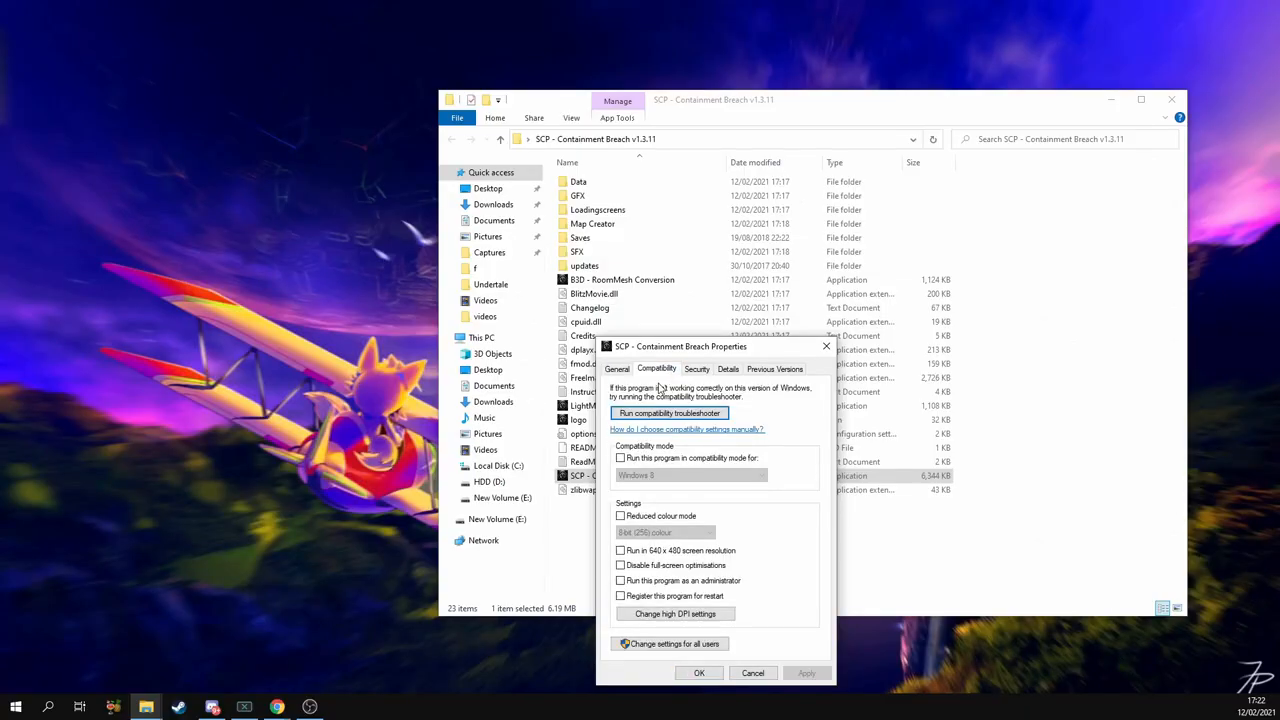
click(620, 580)
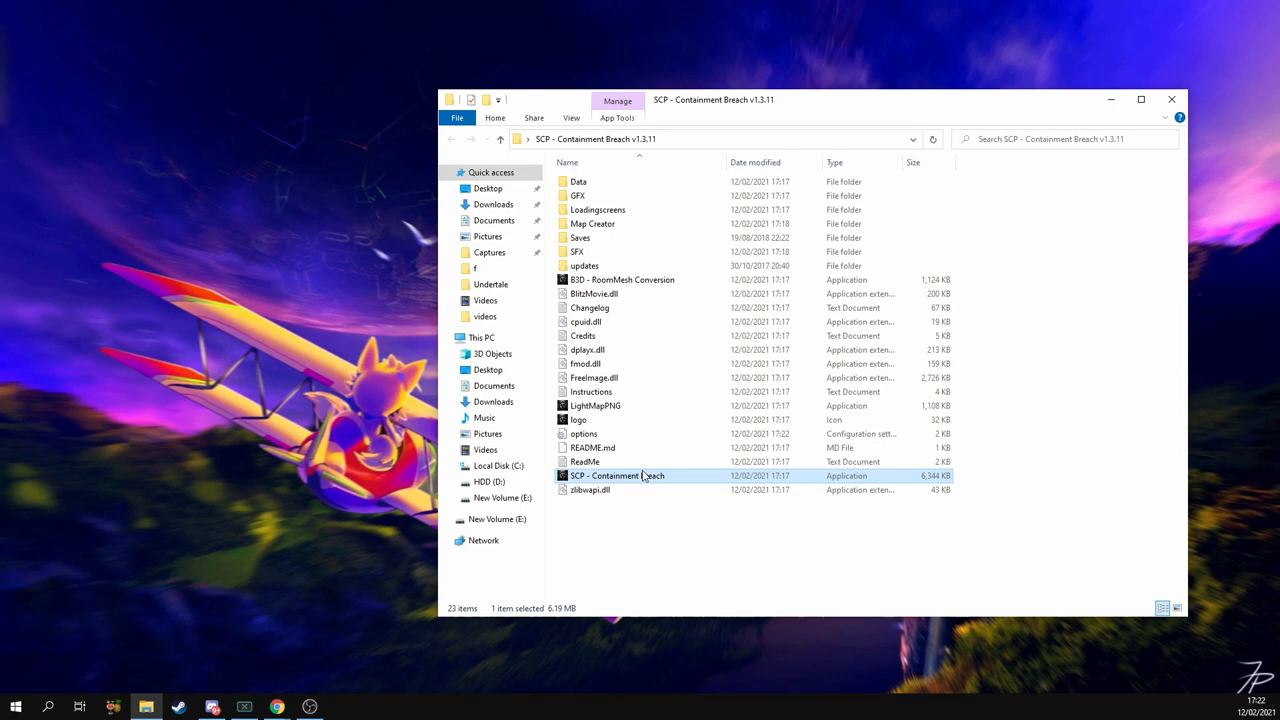
Run SCP - Containment Breach.exe, LAUNCH from the launcher and START a new game on Safe difficulty
double_click(612, 476)
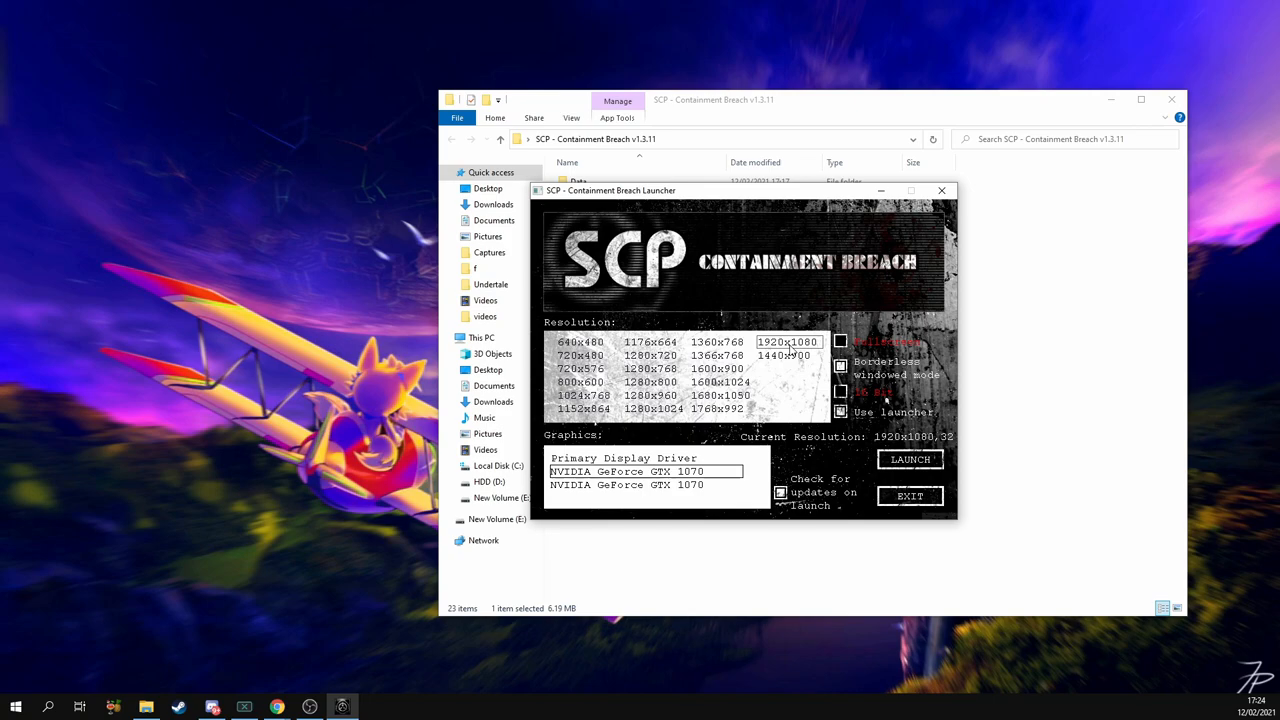
mouse_move(868, 384)
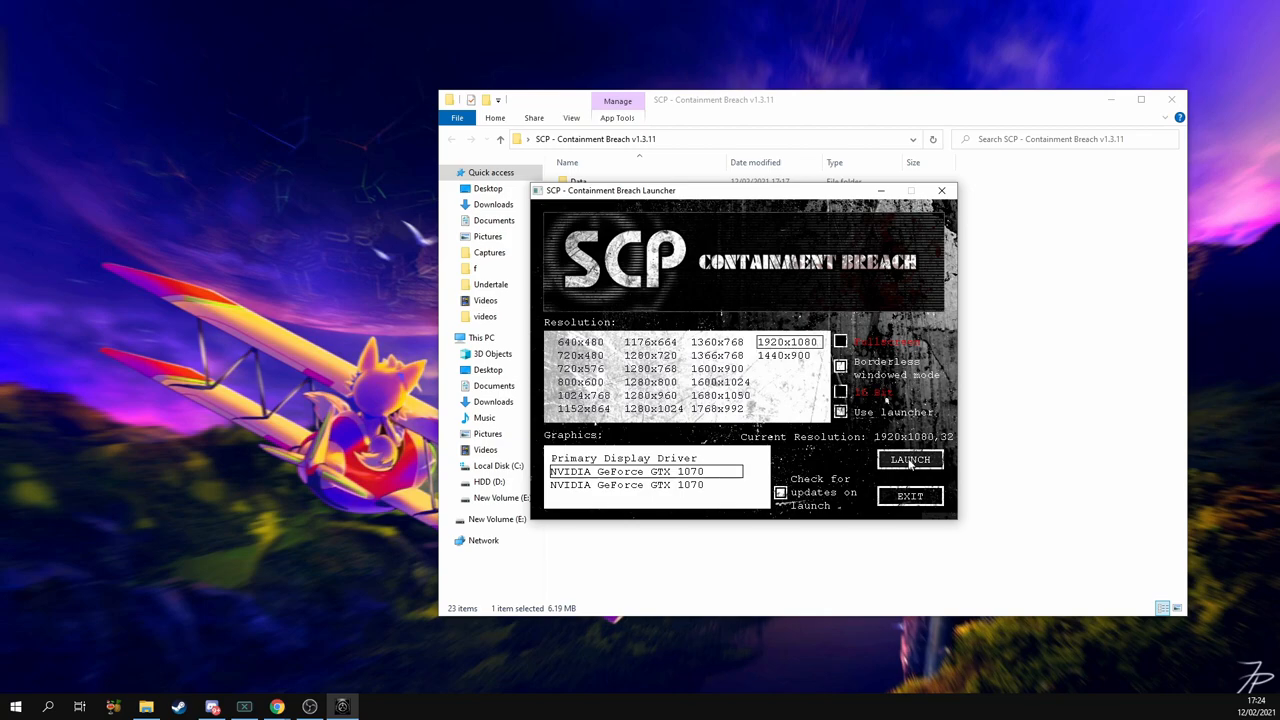
click(908, 458)
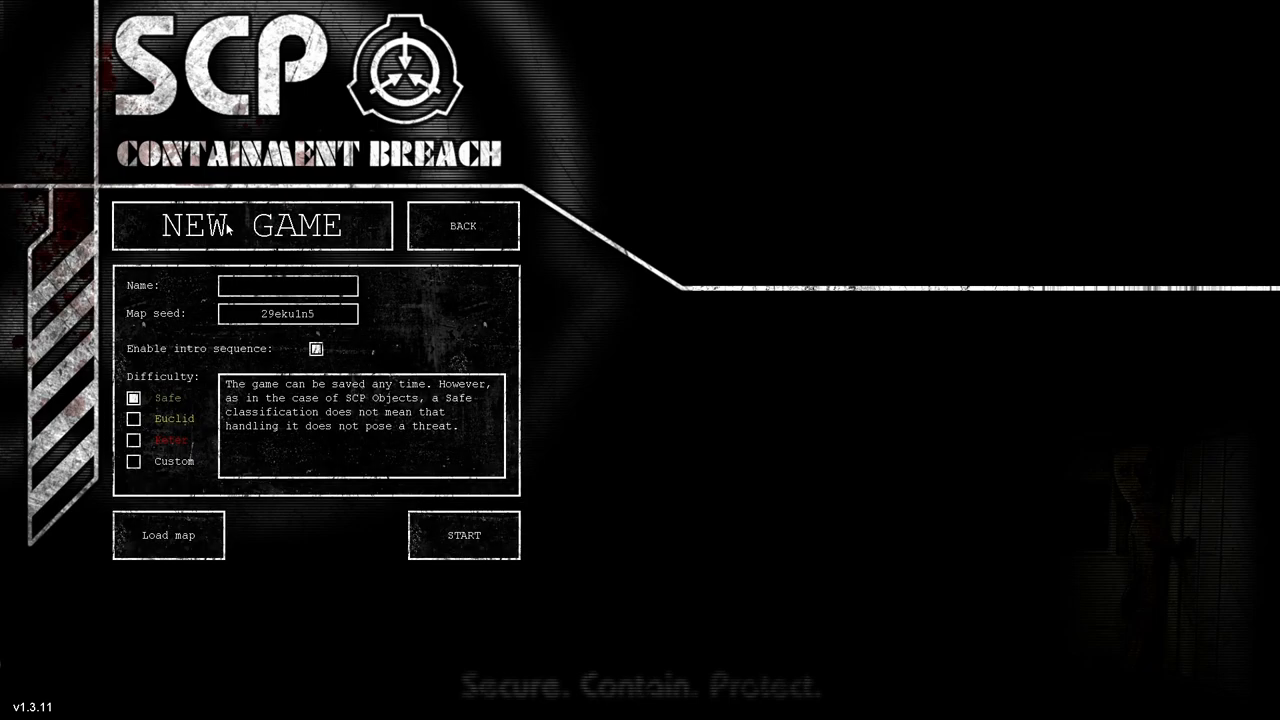
click(464, 536)
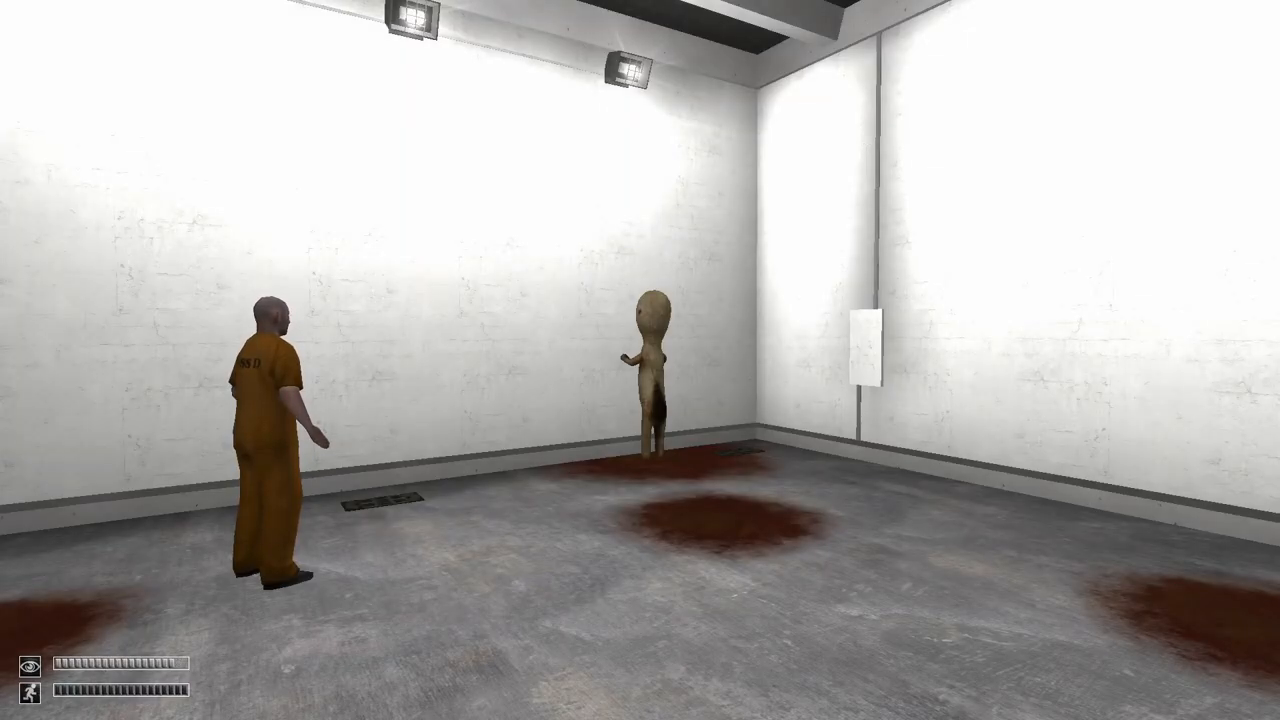